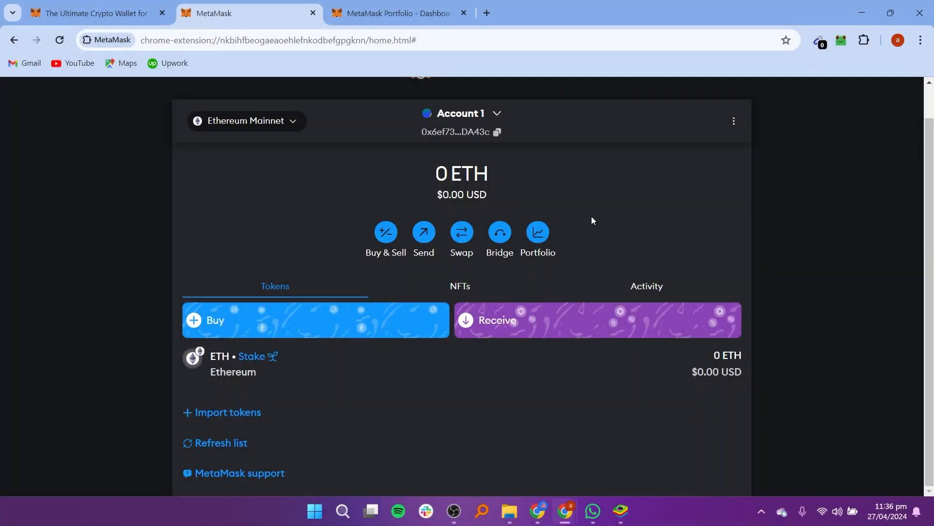
Step: Search Google for 'solana rpc url for metamask'
text(solana rpc url for metamask)
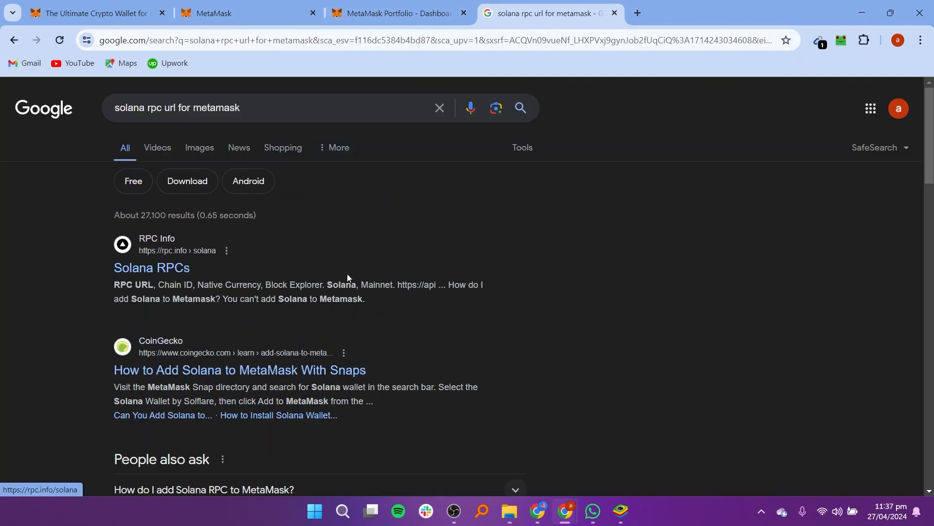
Step: Copy the Tatum Solana mainnet RPC URL from the RPC Info page and return to MetaMask
click(151, 268)
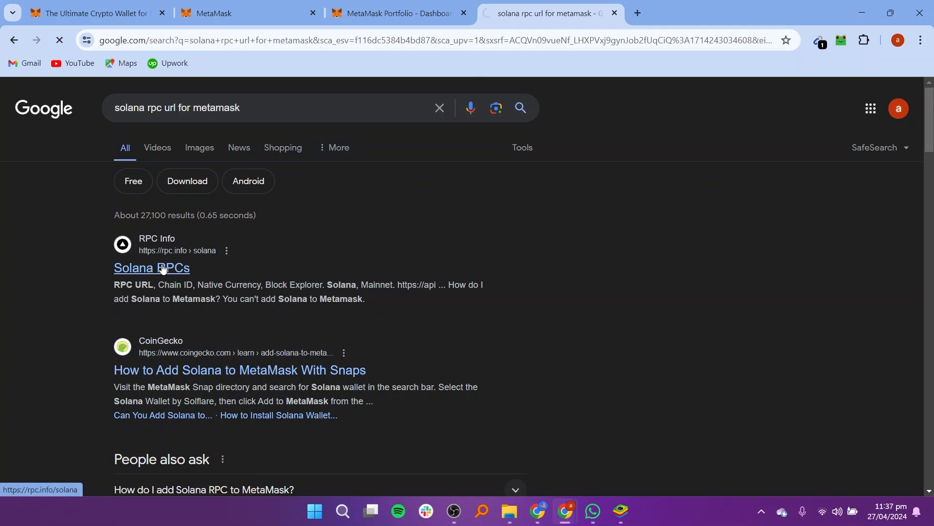
click(152, 268)
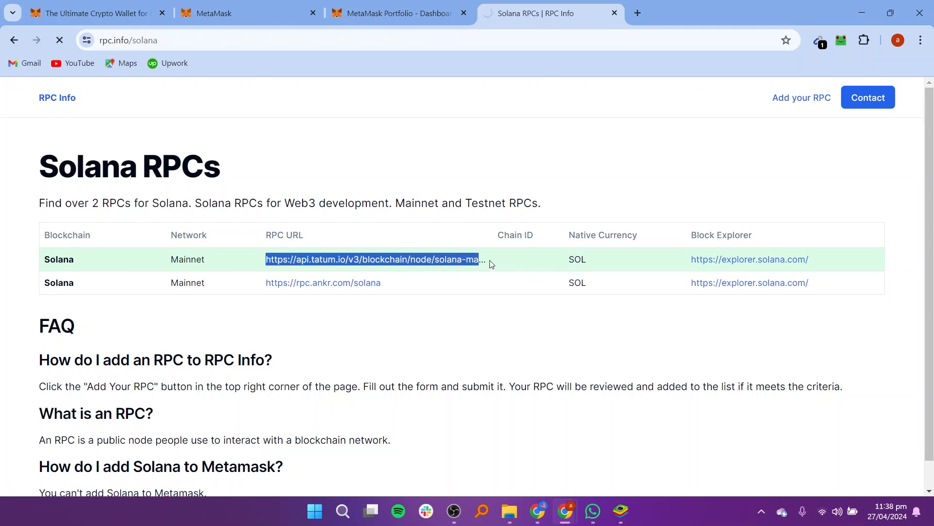
right_click(373, 259)
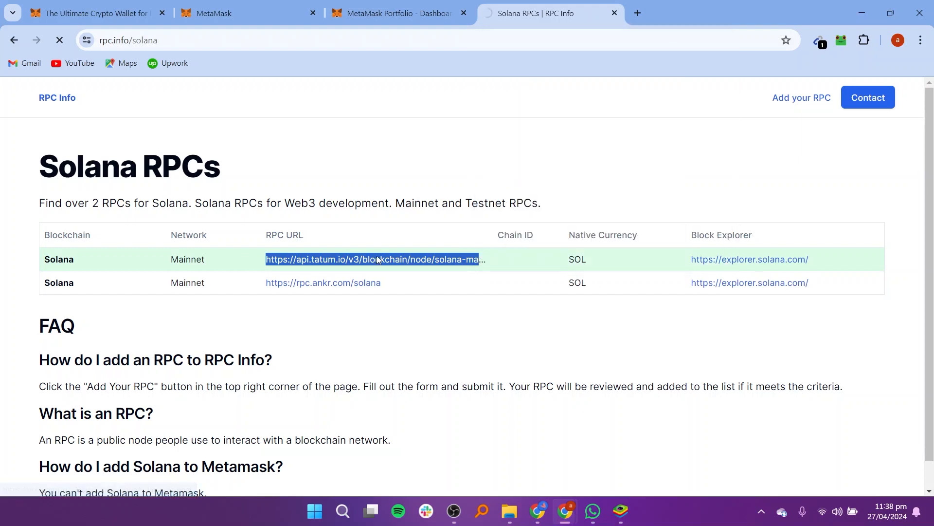
click(244, 12)
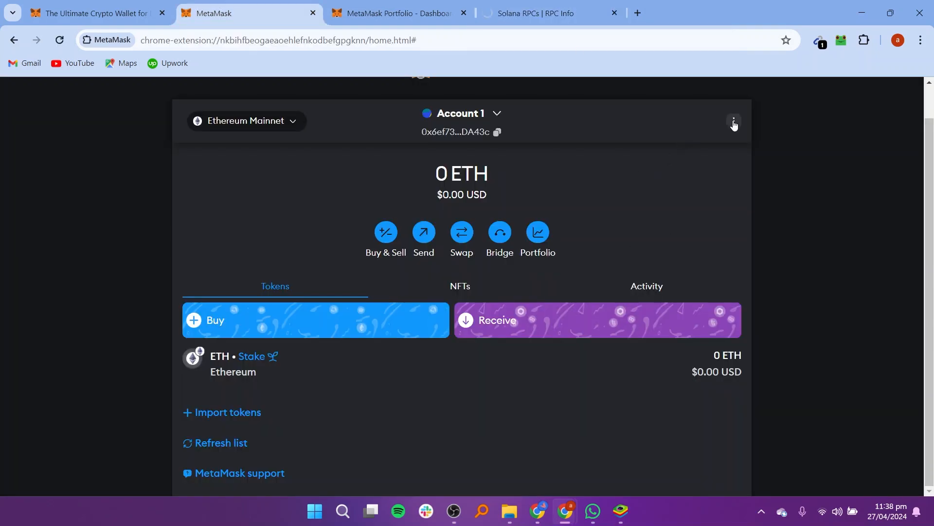
Step: Show MetaMask's network list from the Ethereum Mainnet selector
click(732, 121)
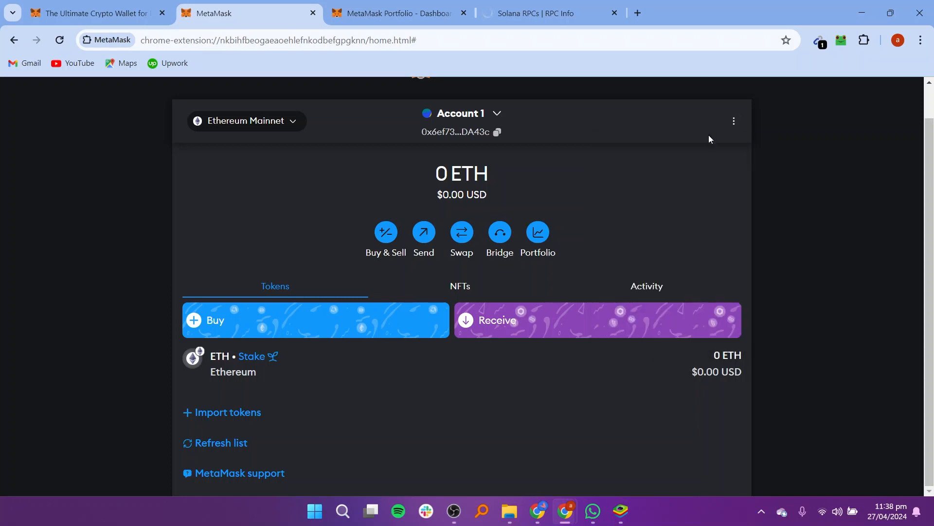
click(461, 113)
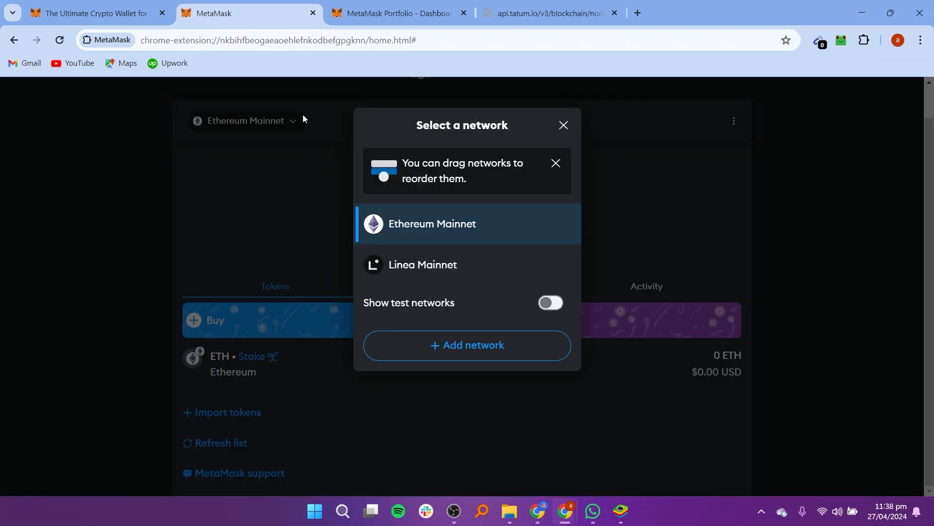
mouse_move(351, 123)
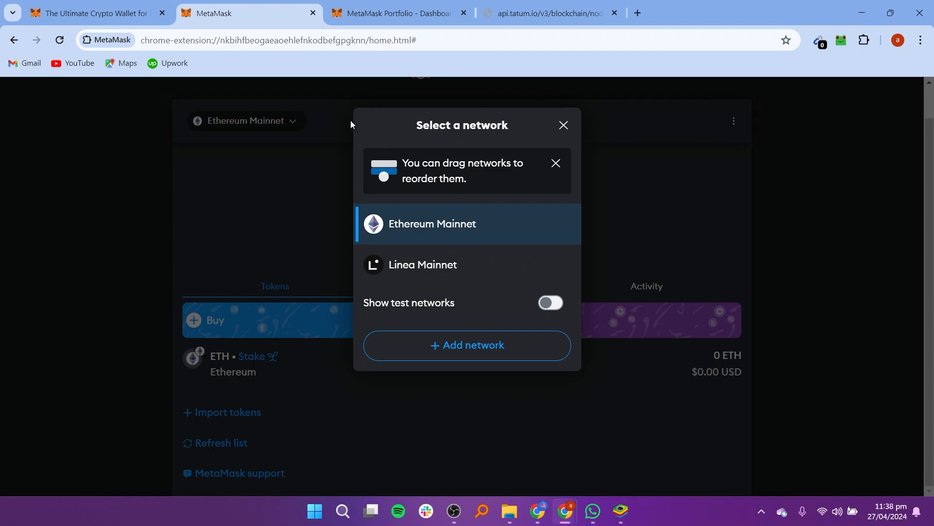
mouse_move(413, 257)
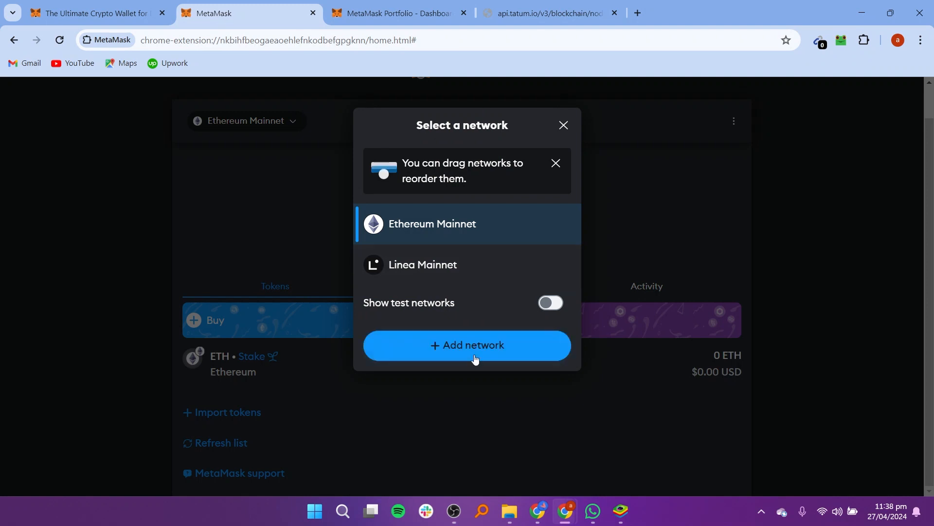
mouse_move(483, 350)
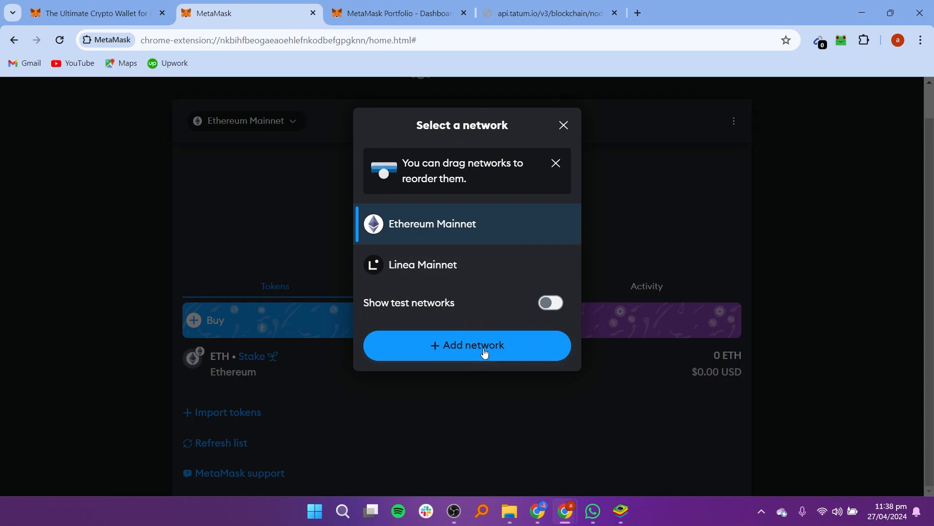
Step: Start adding a network, then copy the rpc.ankr.com/solana URL from RPC Info
click(466, 344)
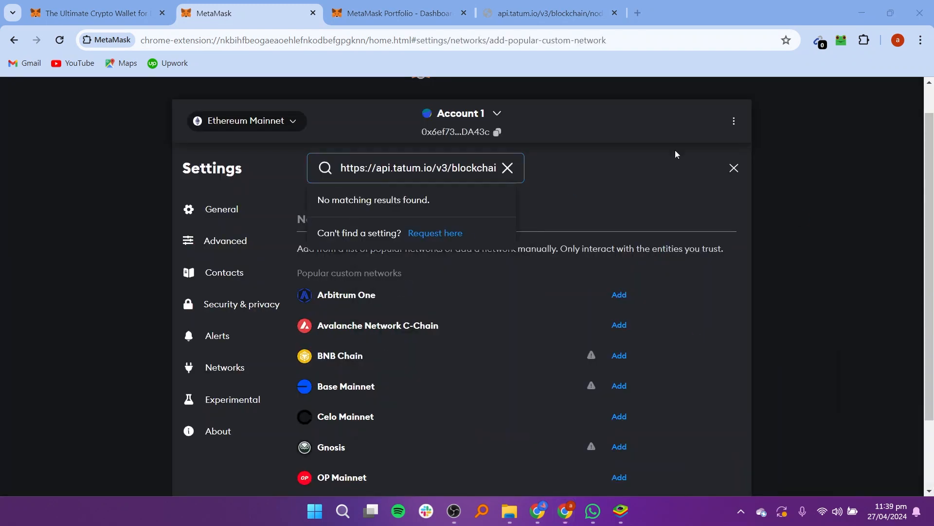
click(550, 12)
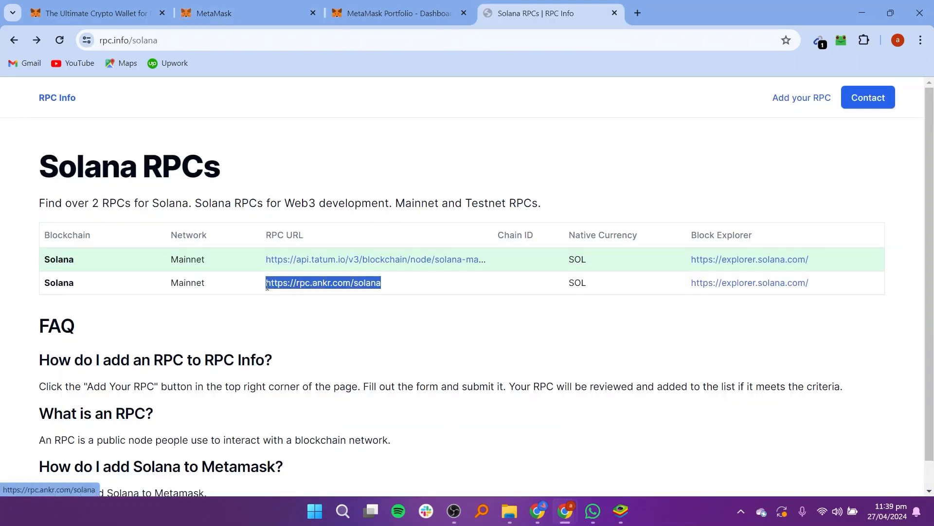
right_click(324, 282)
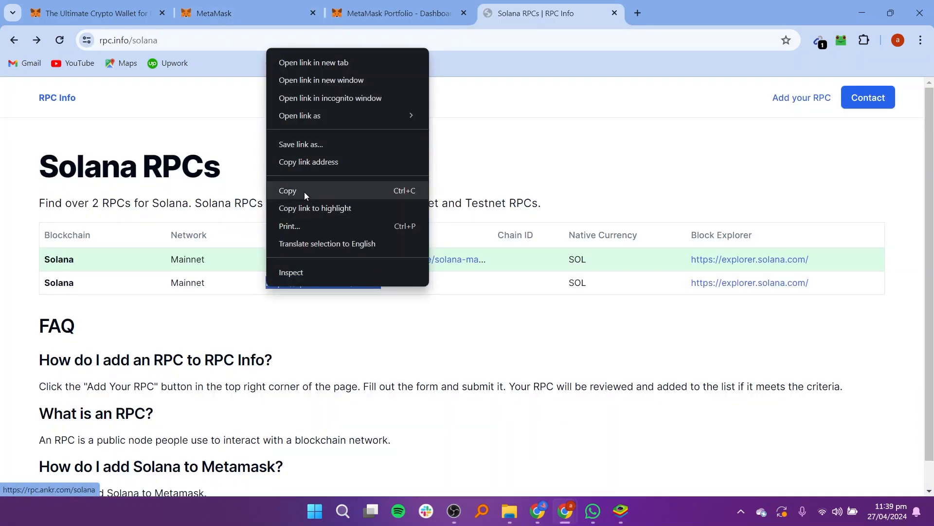
click(238, 13)
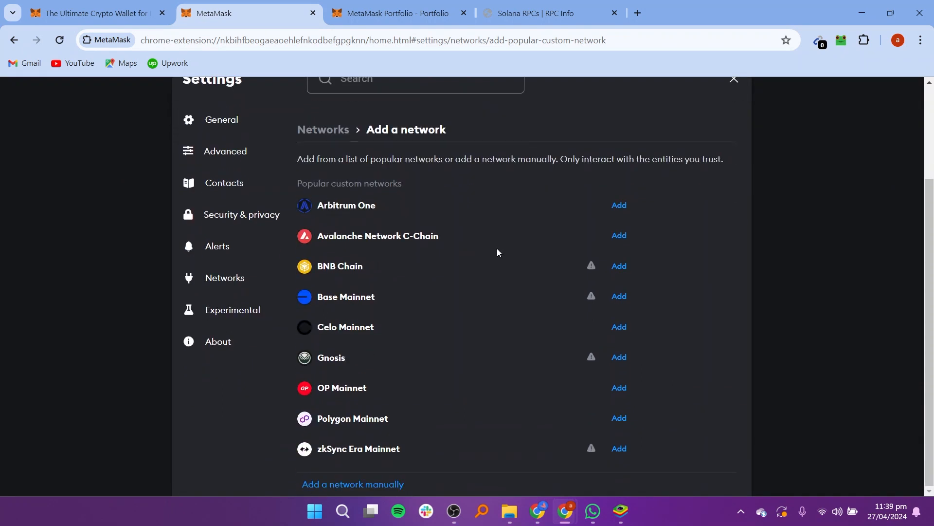
Step: Save a manual network 'solana' with the Ankr RPC URL, symbol 'sol' and the Solana explorer URL
click(353, 484)
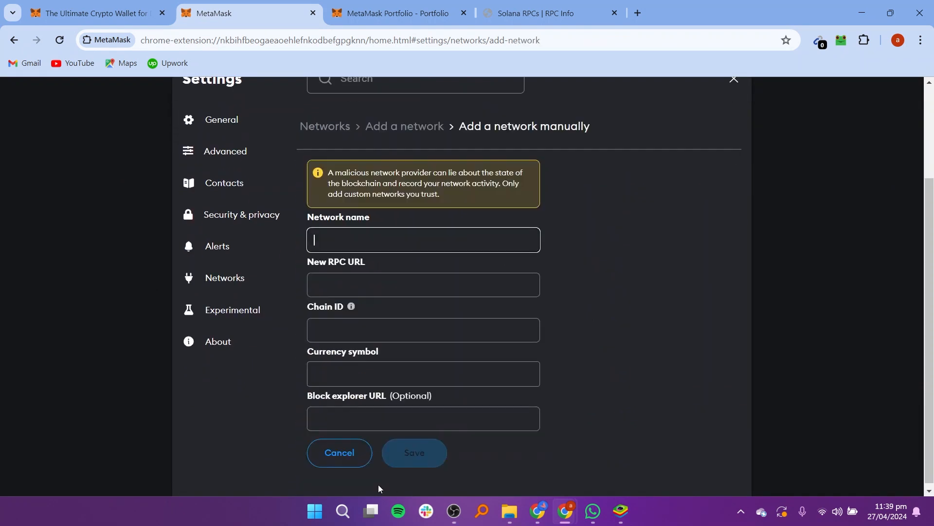
right_click(423, 284)
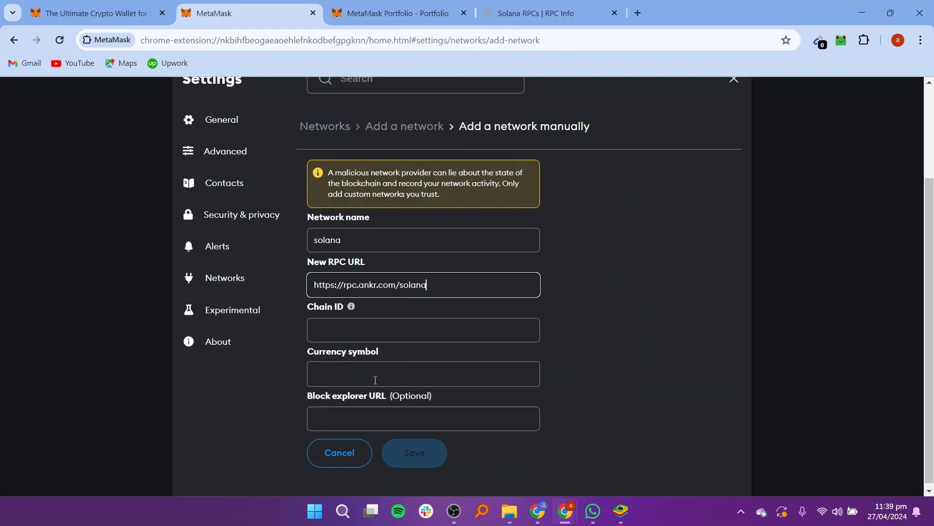
click(424, 374)
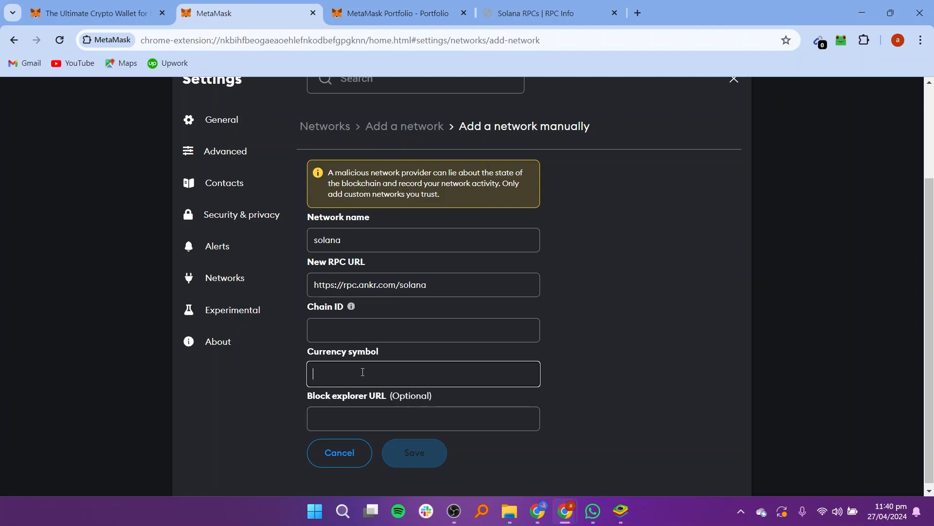
text(sol)
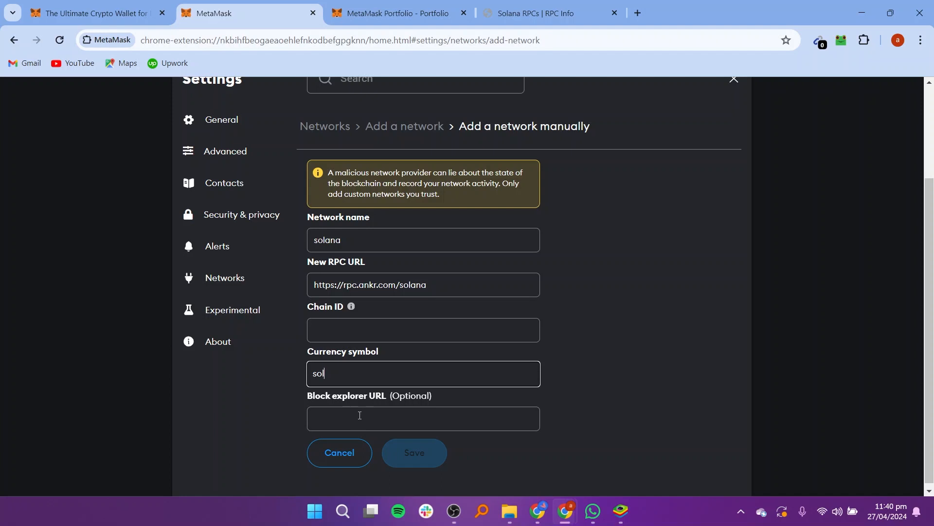
click(549, 12)
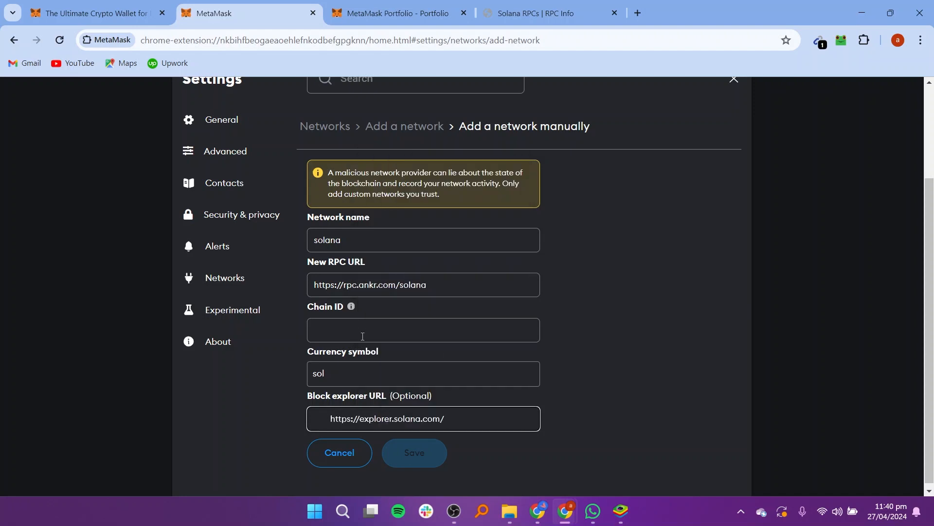
click(422, 330)
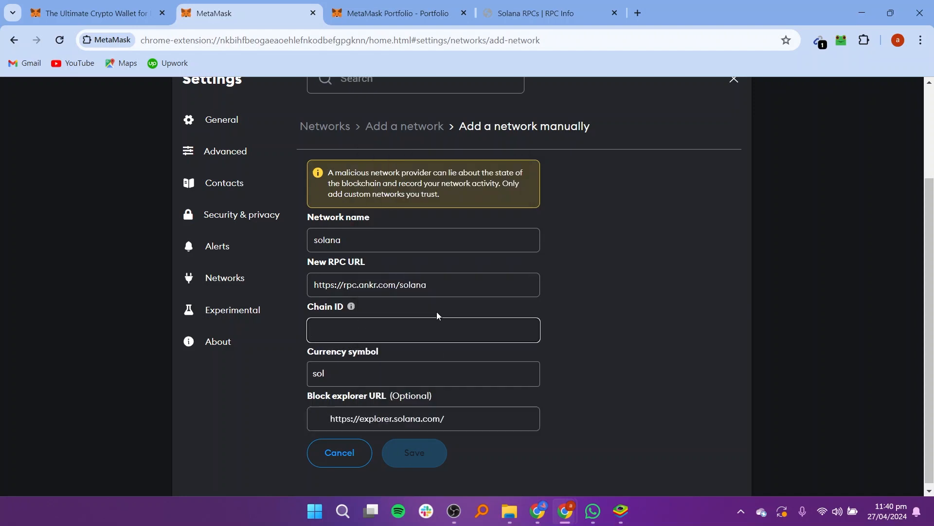
click(413, 452)
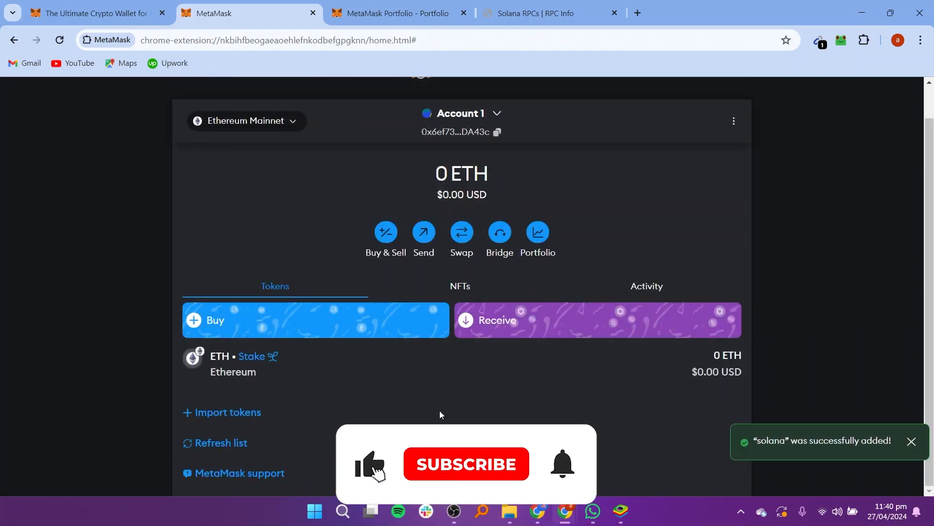